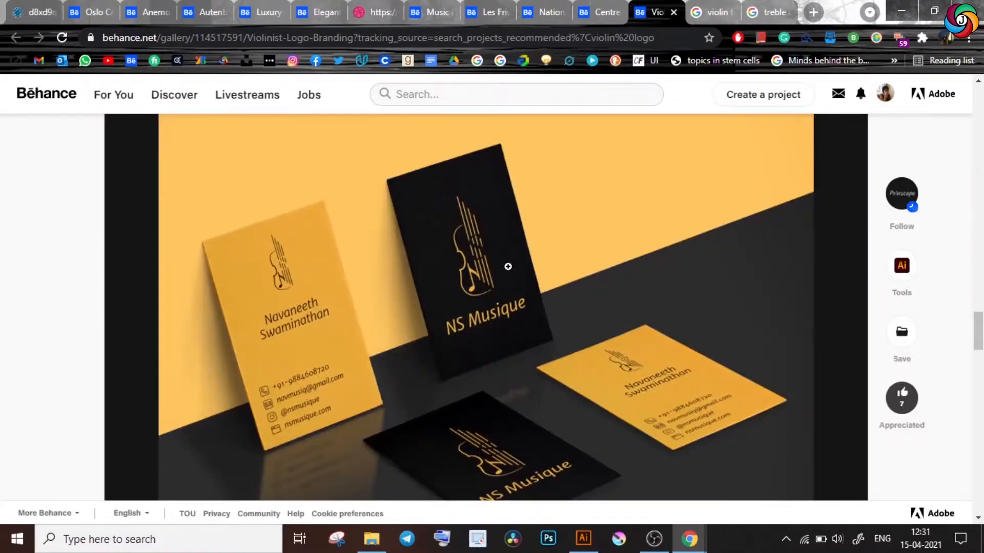
- Browse the music therapy identity, Les Frivolités Parisiennes and elegant logo collection reference pages
click(597, 12)
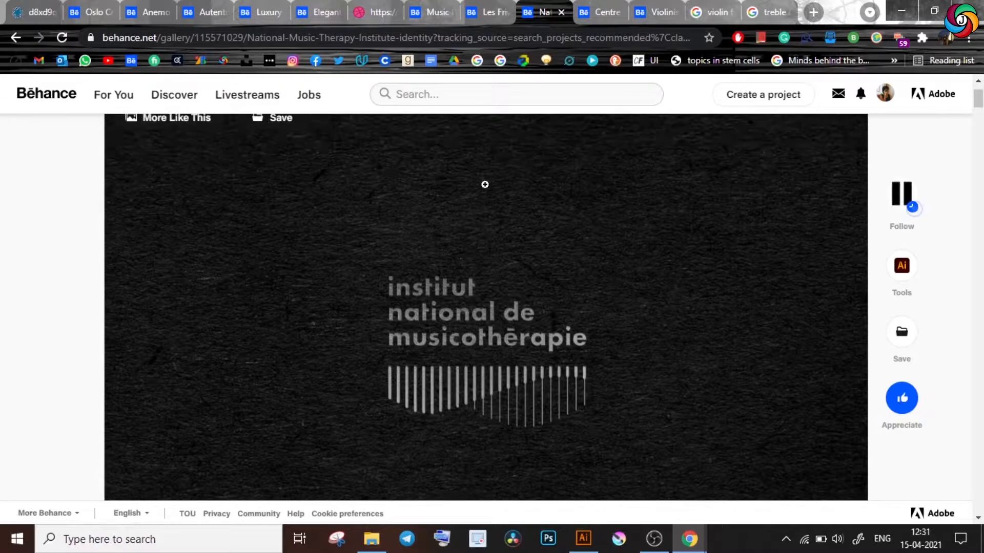
click(486, 12)
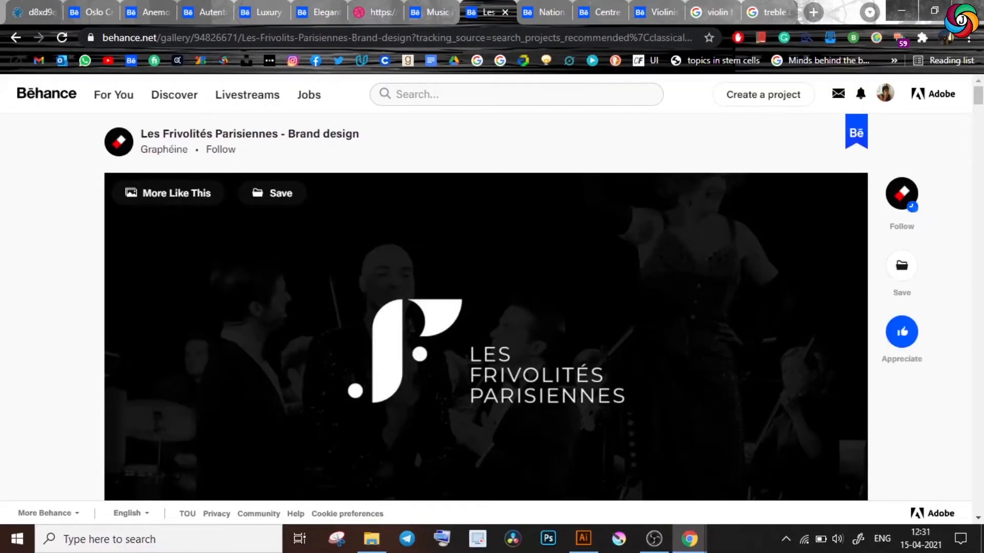
scroll(down, 3)
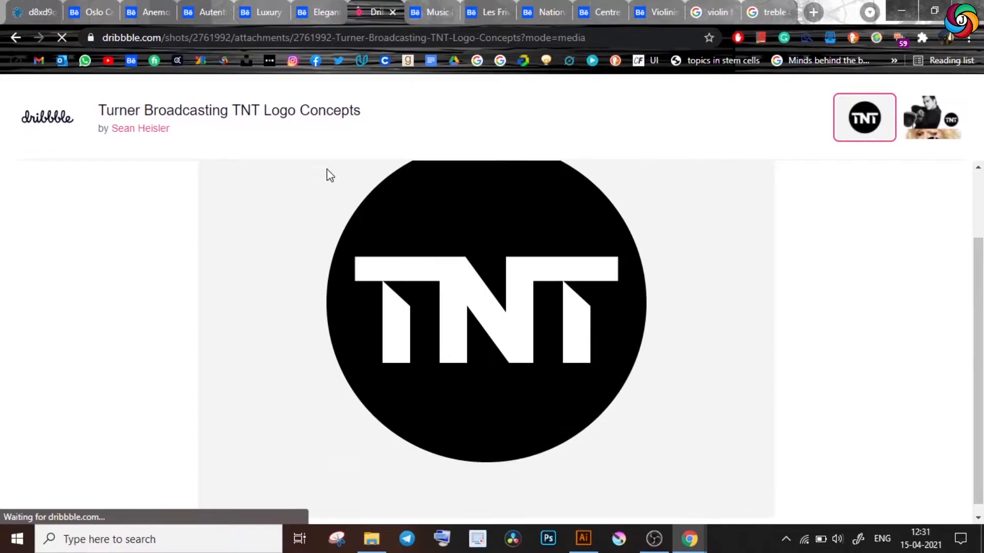
click(309, 13)
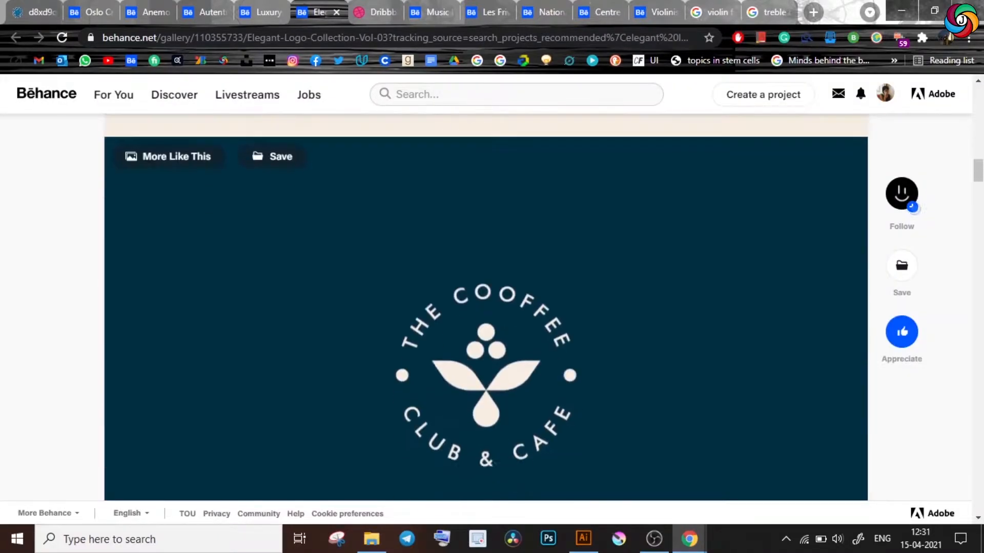
scroll(down, 3)
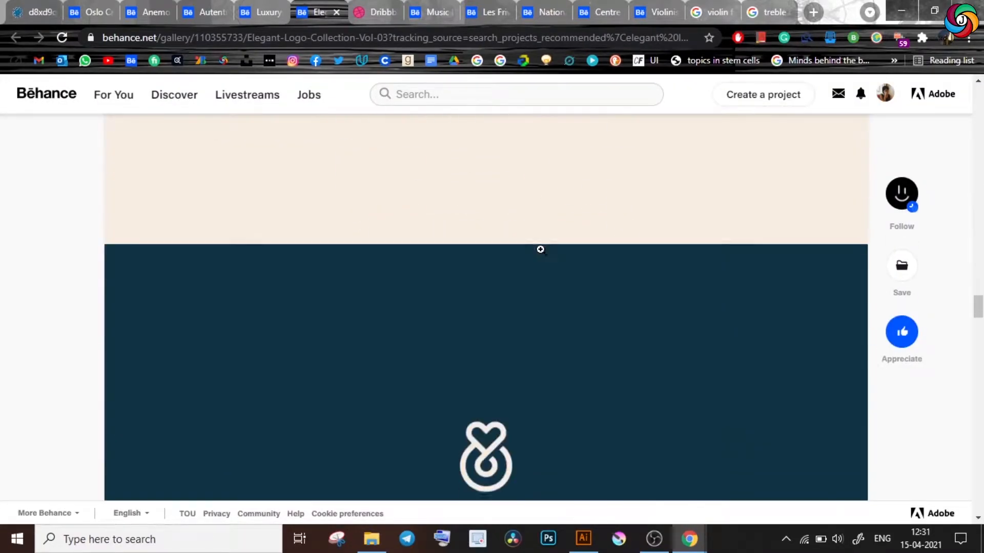
scroll(down, 3)
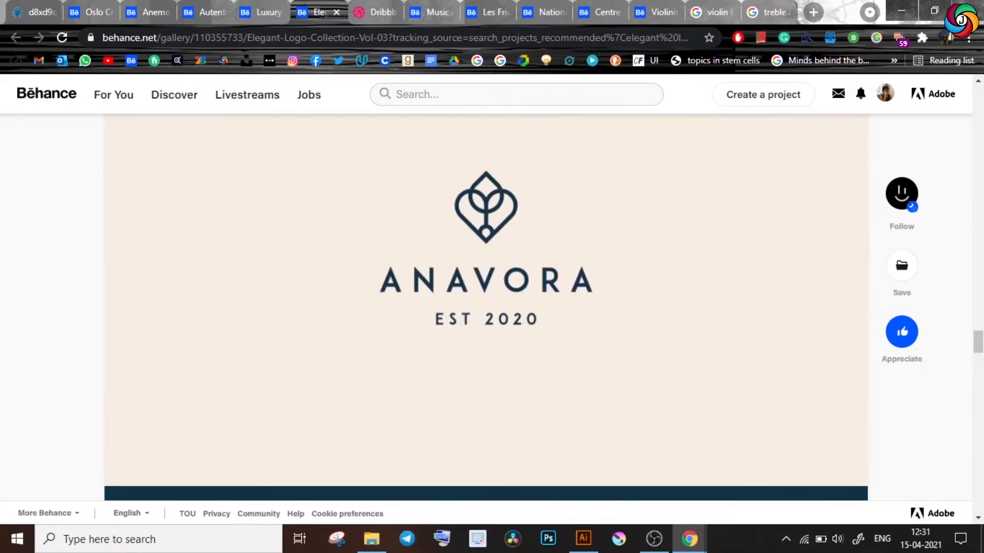
- Look at the luxury jewelry logo page and finish on the Anemoia fashion branding project
click(268, 13)
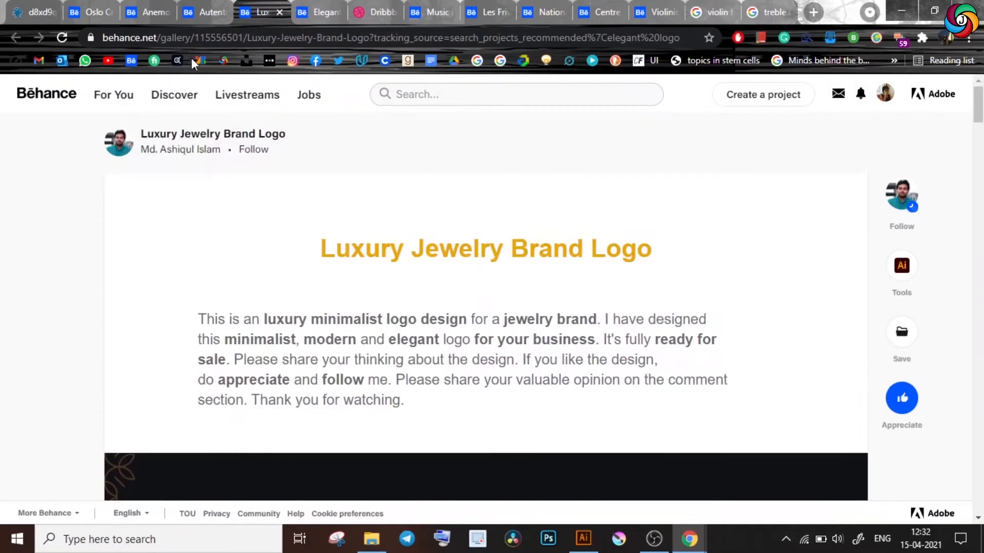
click(203, 12)
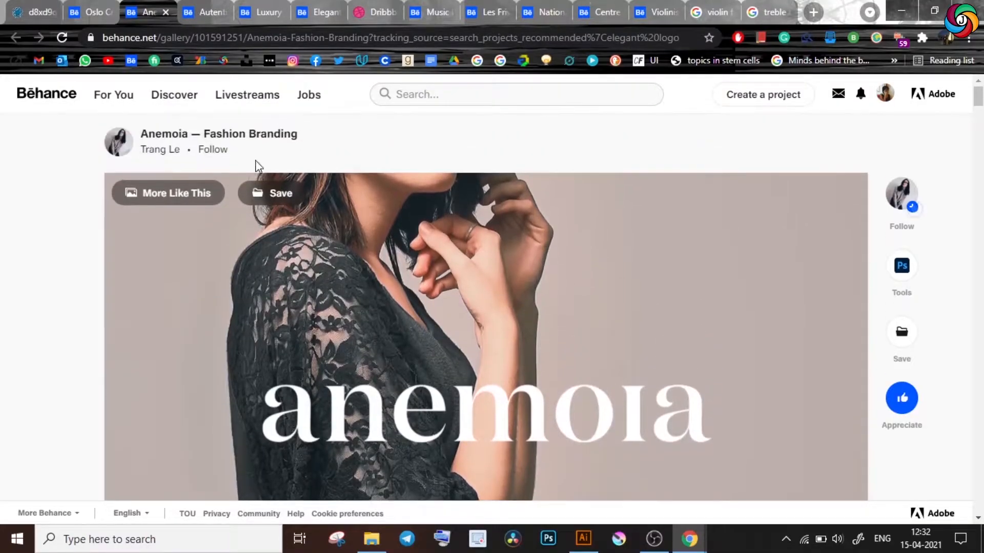
click(101, 12)
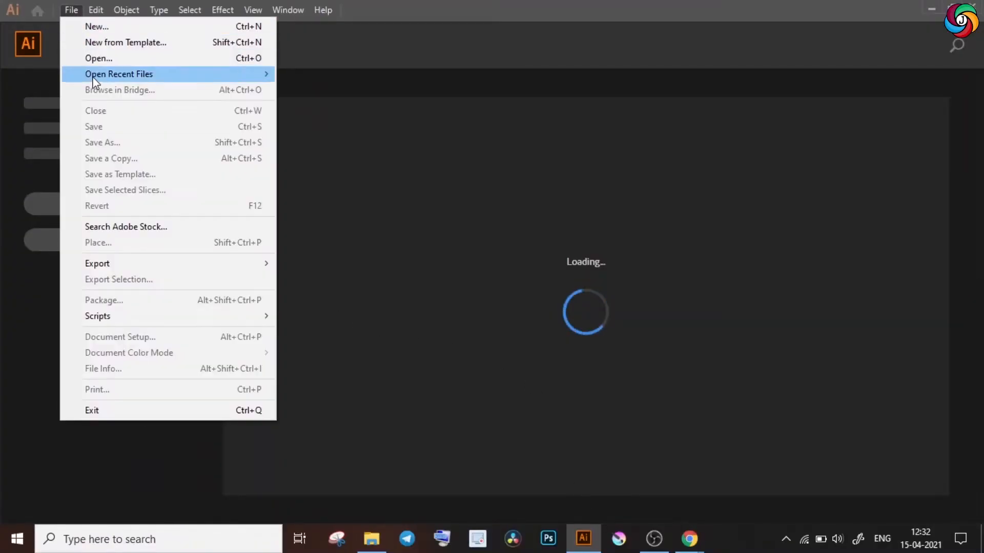
mouse_move(102, 30)
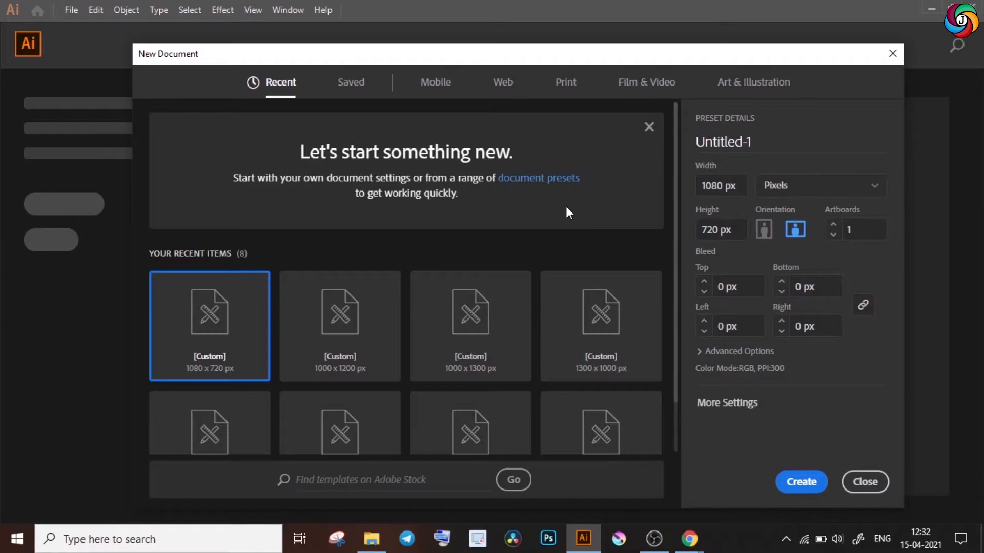
mouse_move(568, 207)
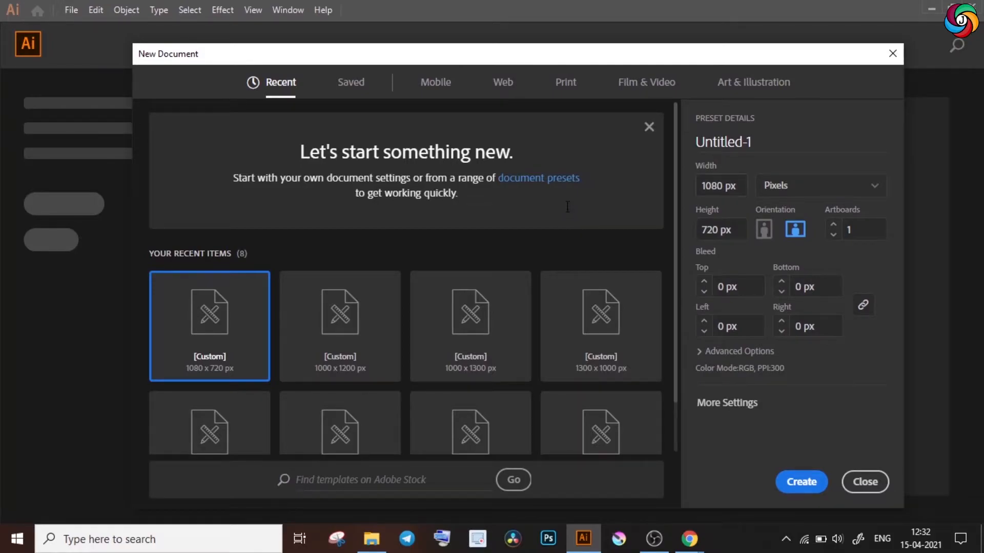
- Create a new 2000 × 2000 px document with CMYK colour mode
text(2000)
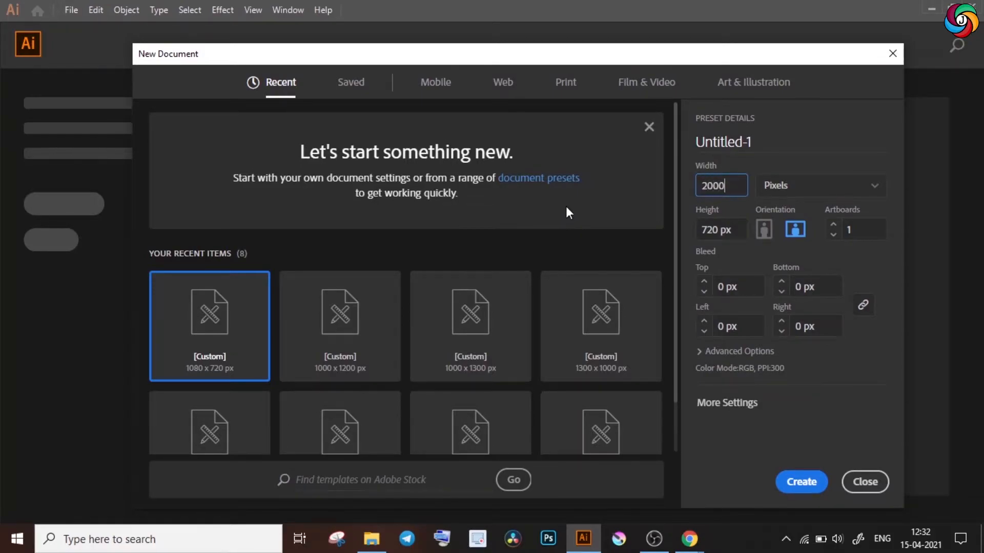
click(721, 229)
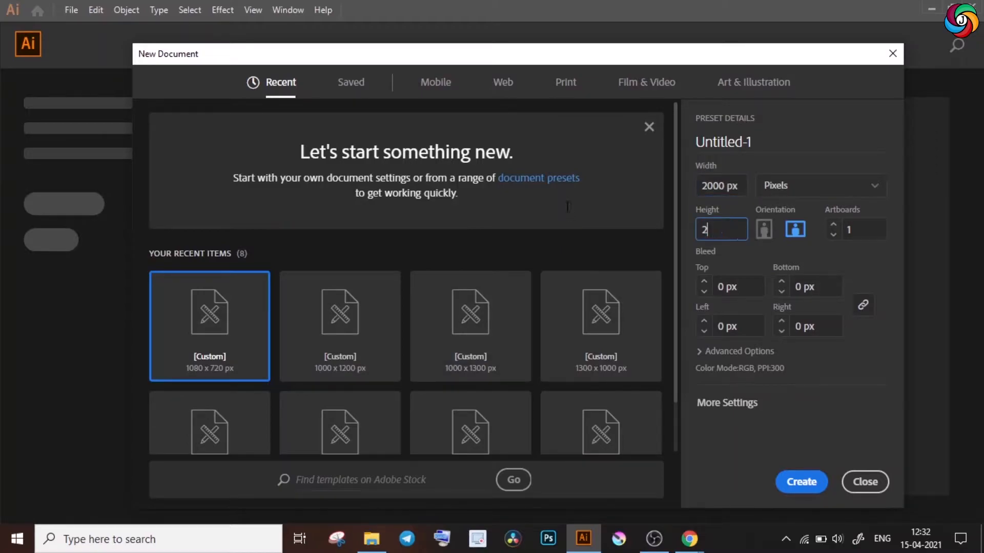
text(000)
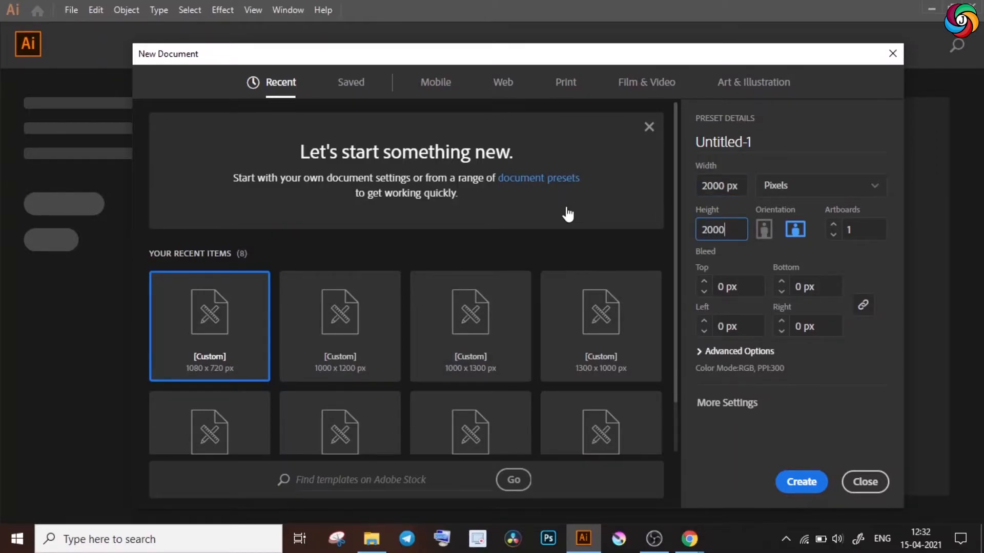
click(739, 351)
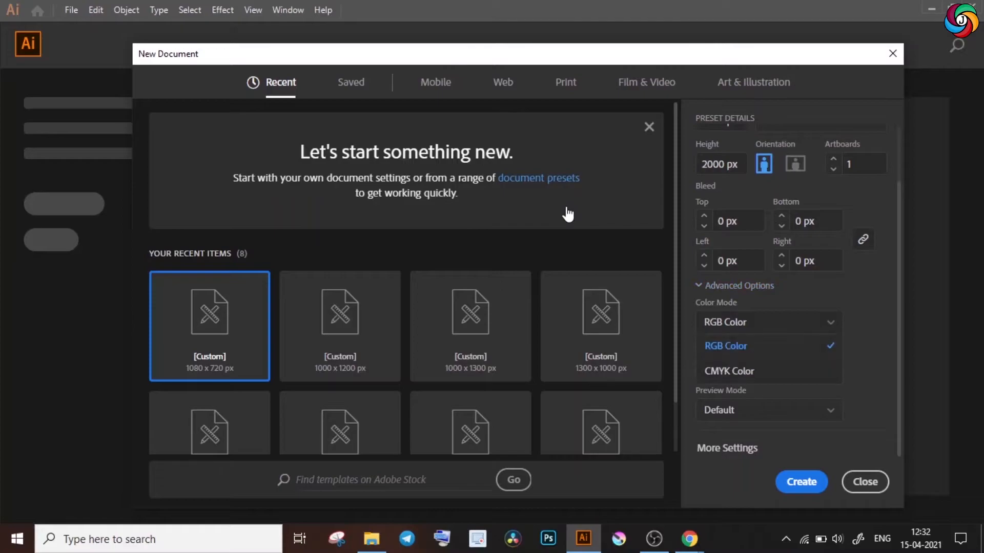
click(730, 371)
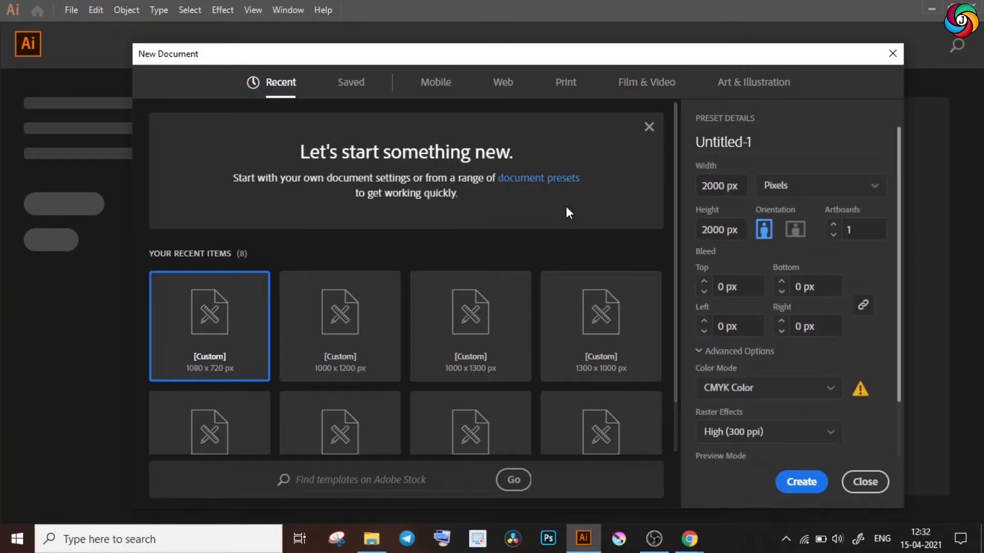
click(802, 482)
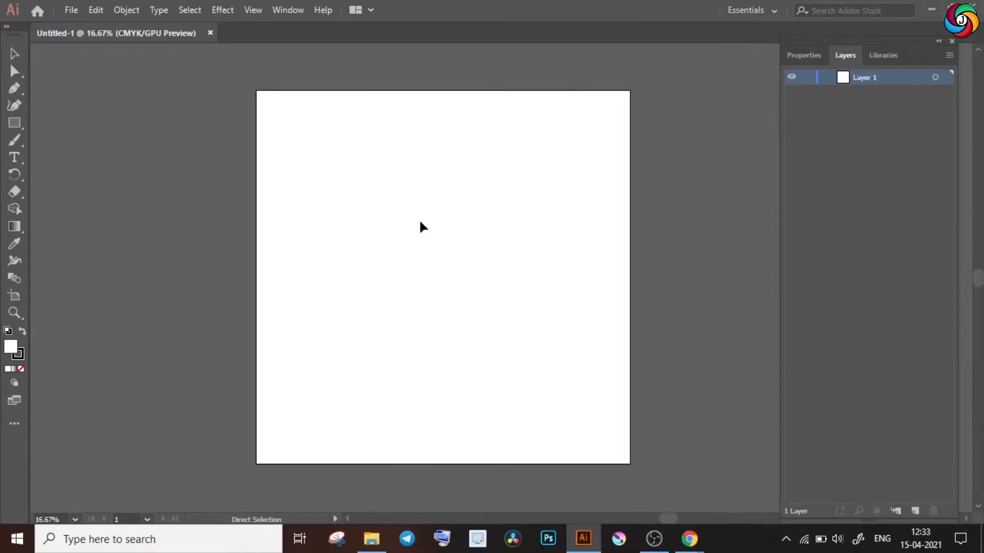
- Bring the hand-drawn monogram sketch photo from File Explorer onto the canvas left of the artboard
click(371, 539)
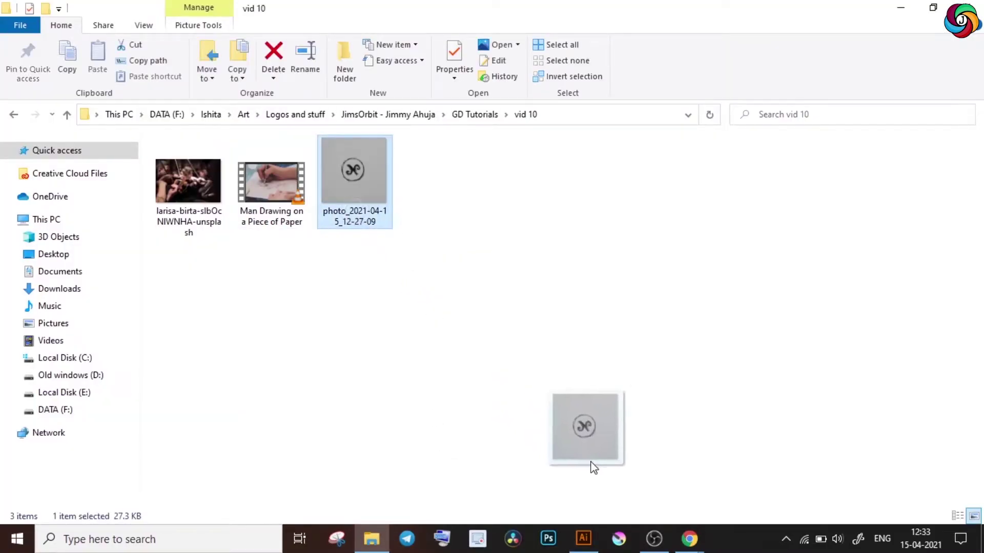
click(583, 538)
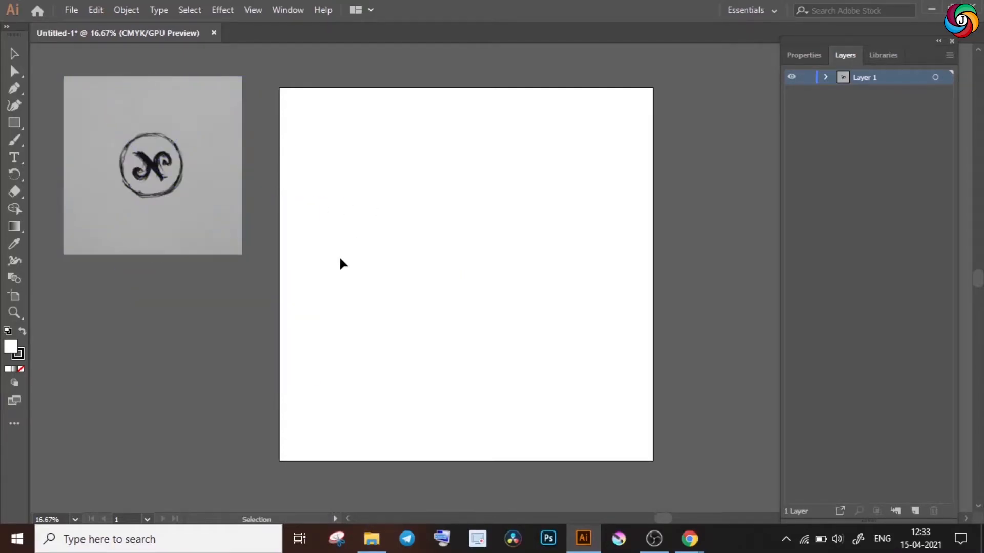
mouse_move(348, 221)
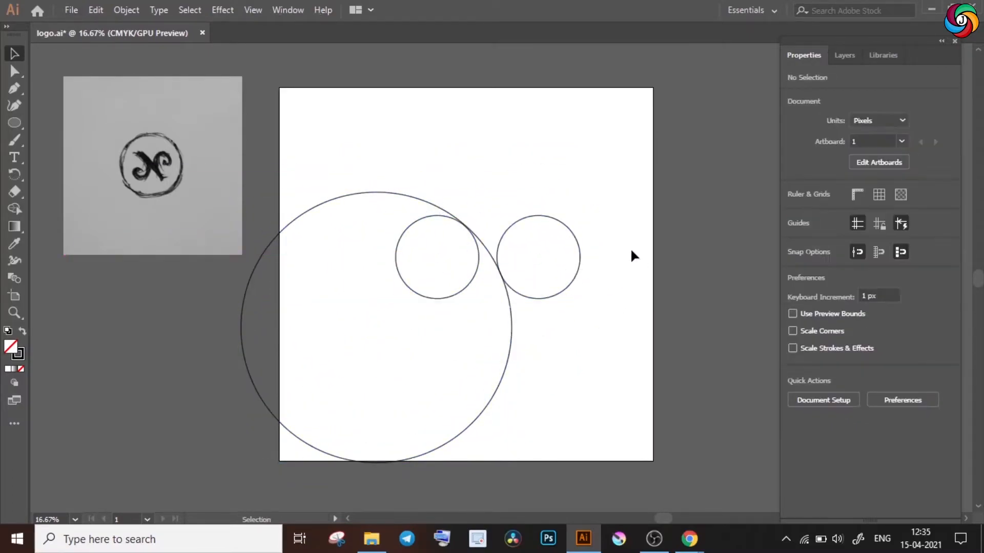
- Finish the diagonal stroke joining the N curves and move the monogram piece into place on Layer 5
drag(538, 256, 523, 245)
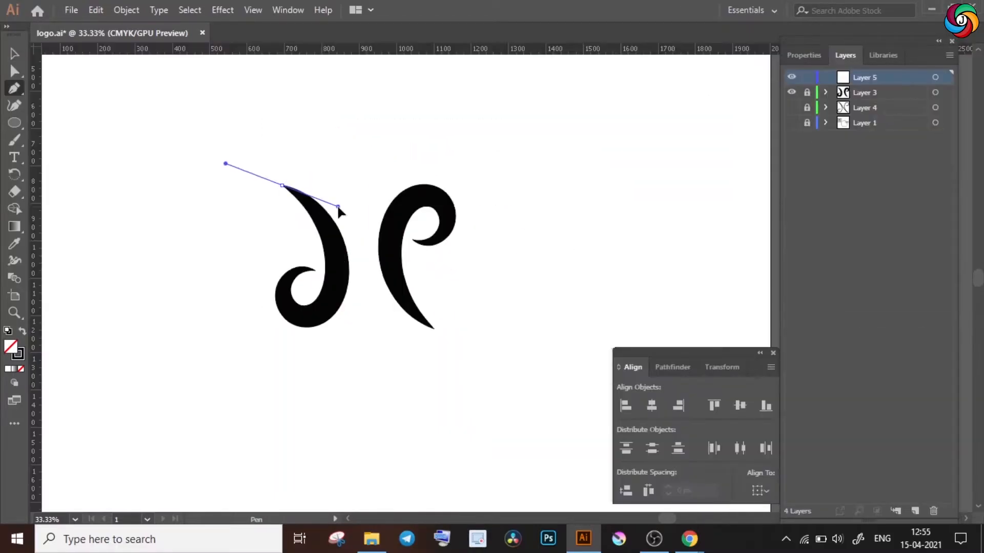
click(429, 330)
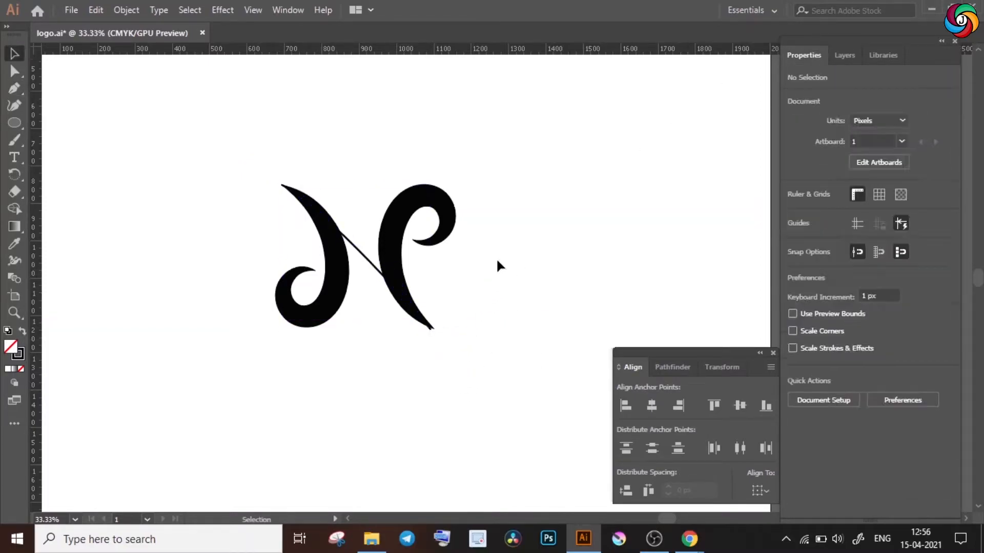
click(365, 263)
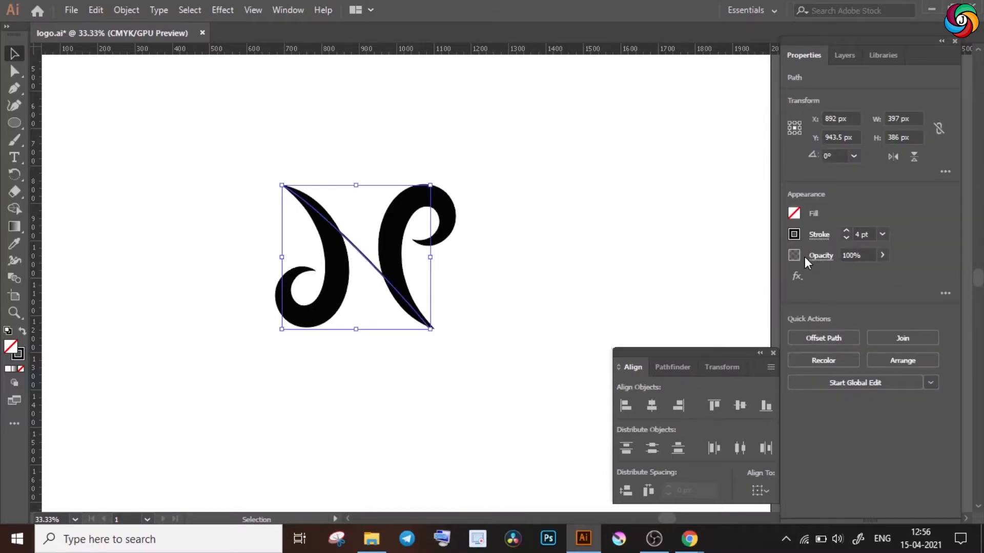
click(819, 234)
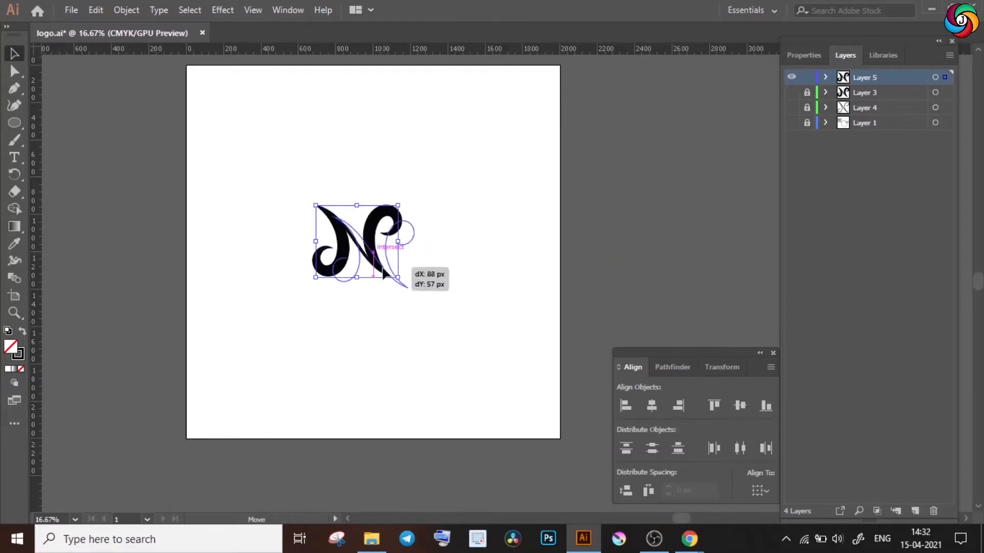
click(691, 539)
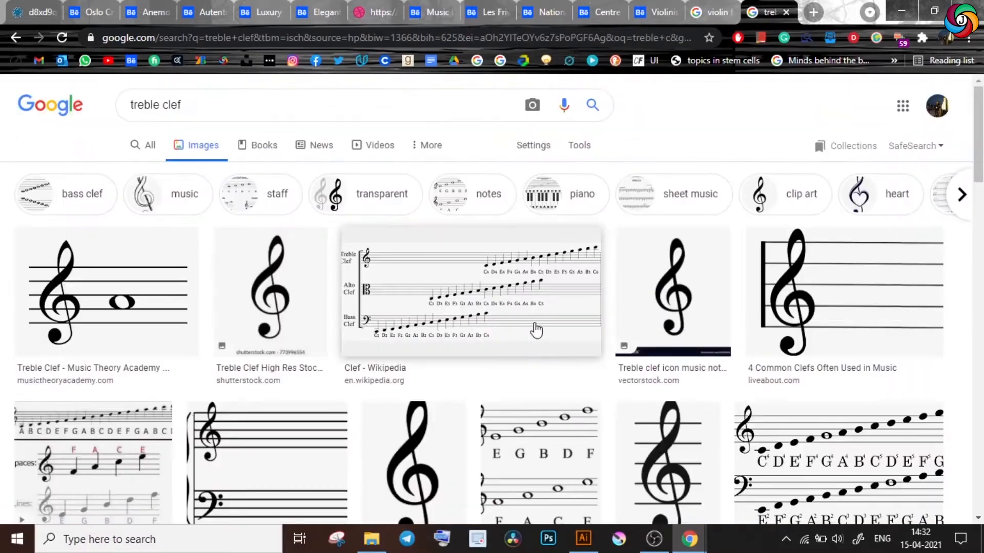
- Review Google Images results for 'treble clef' as shape reference, selecting the word treble in the query
double_click(154, 105)
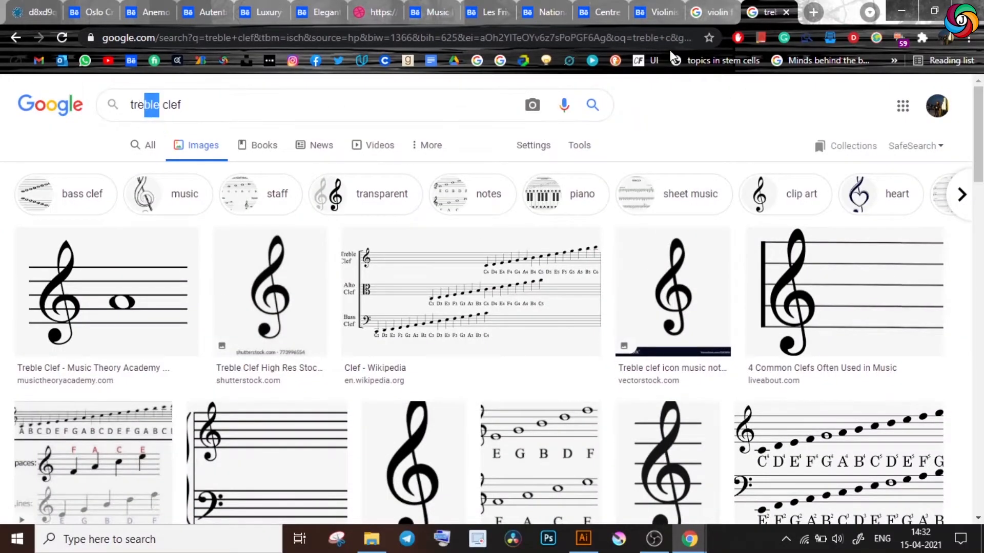
click(583, 538)
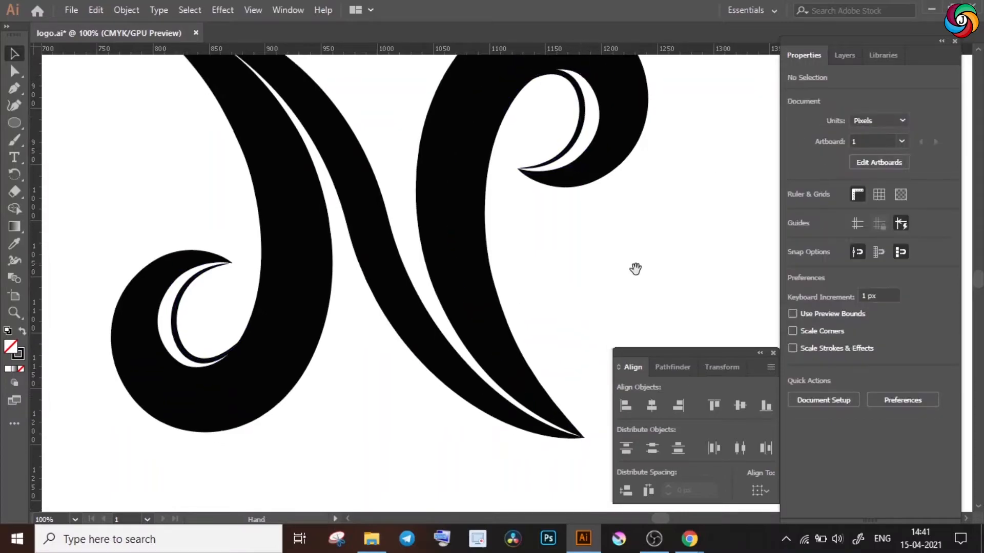
- Draw a 12 pt black-stroked, unfilled circle around the N and centre the monogram inside it
click(230, 263)
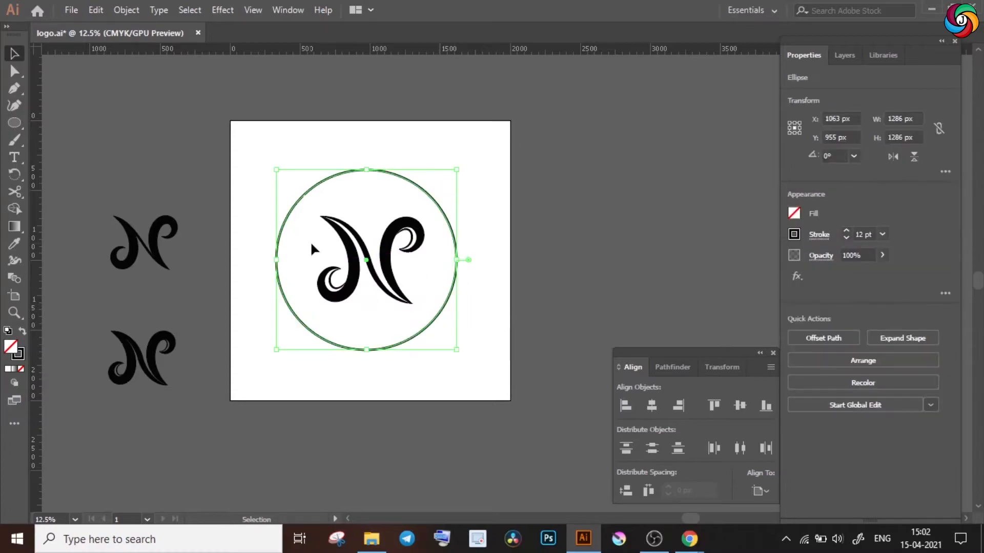
right_click(390, 251)
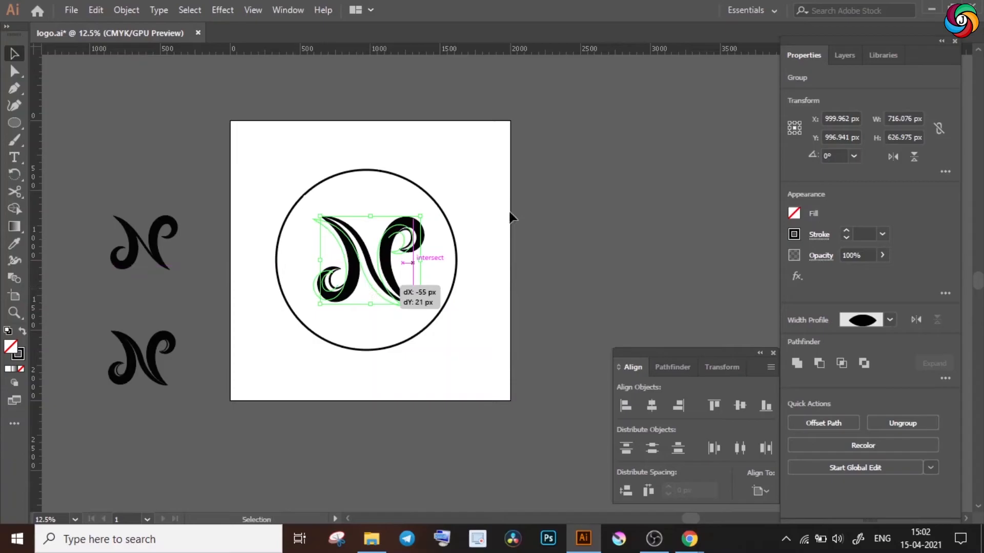
click(844, 54)
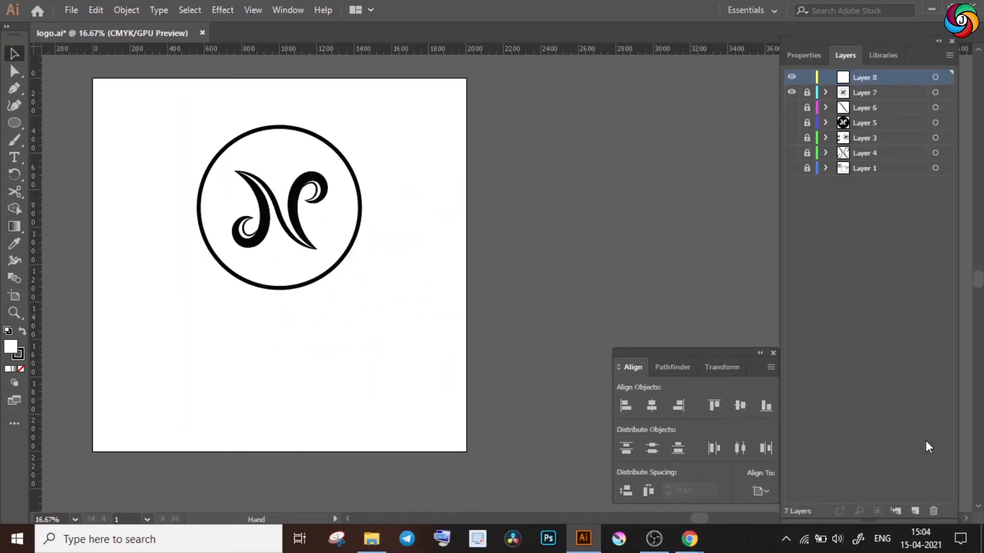
- Add 'NORSWICH CONCERT SOCIETY' below the circle in Microsoft New Tai Lue, Bold 250 pt with a Regular 100 pt second line
drag(132, 328, 426, 414)
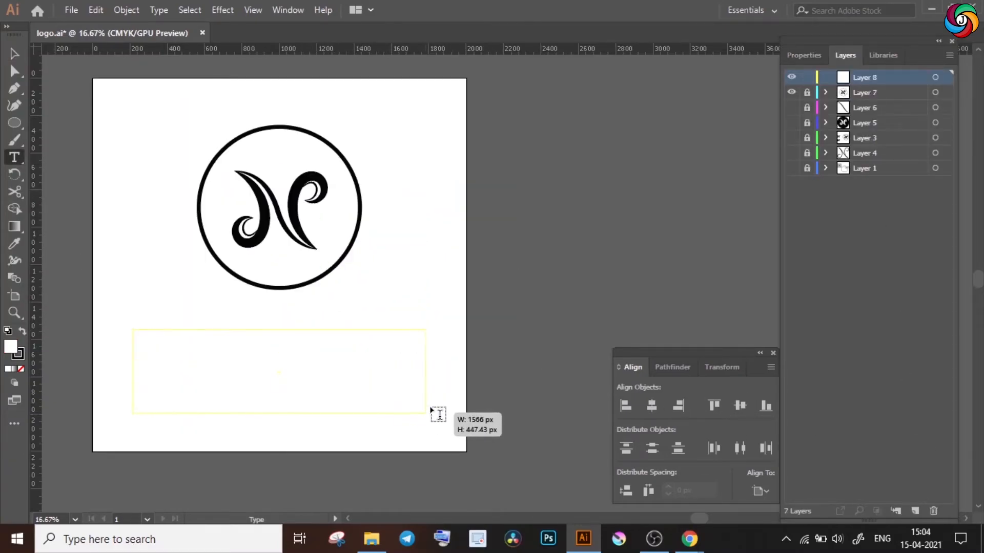
text(Norswich Concert Society)
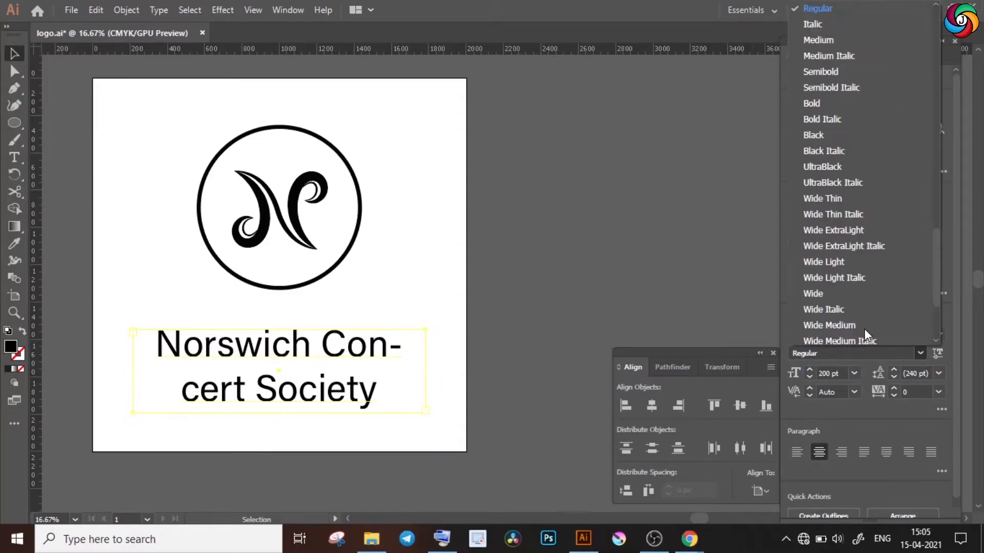
click(812, 102)
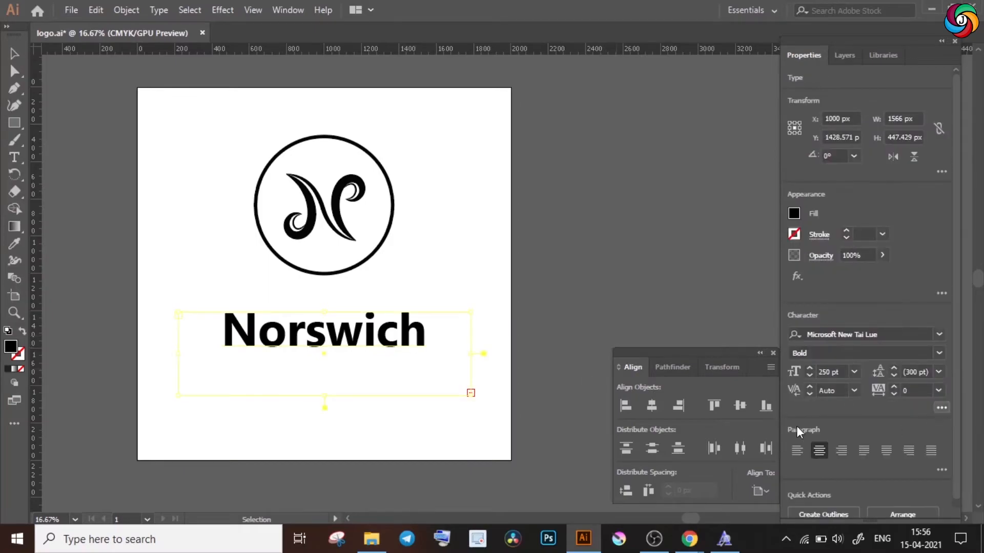
text(NORSWICH CONCERT SOCIETY)
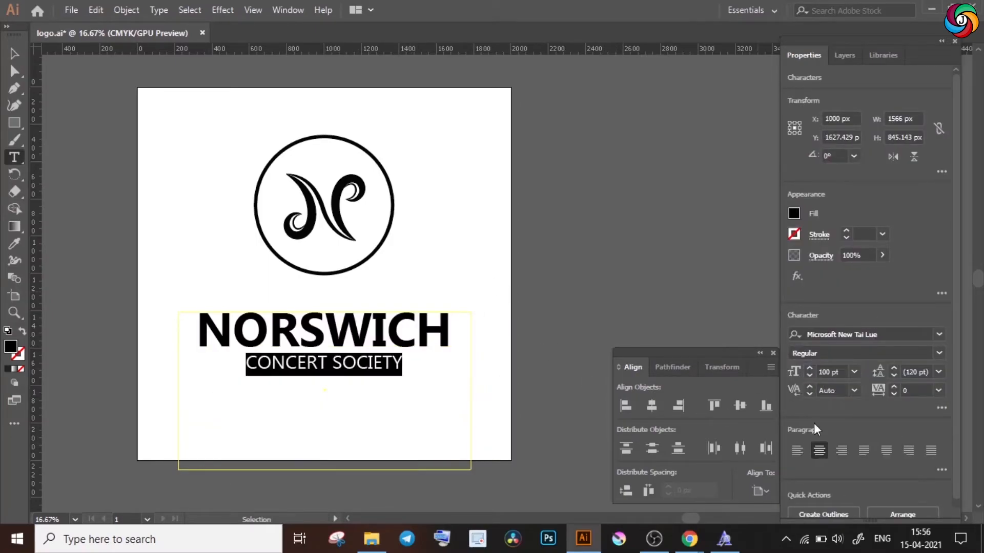
click(548, 312)
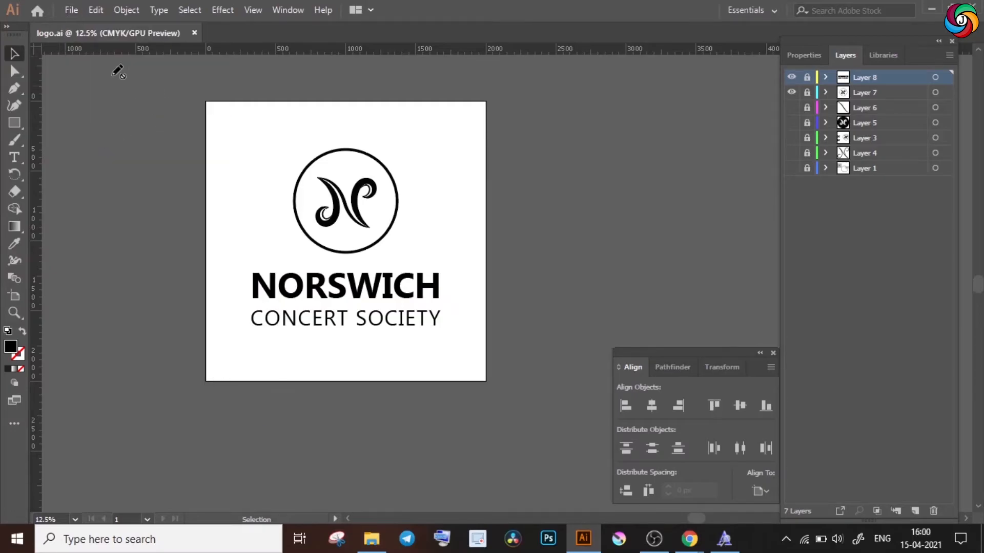
mouse_move(66, 40)
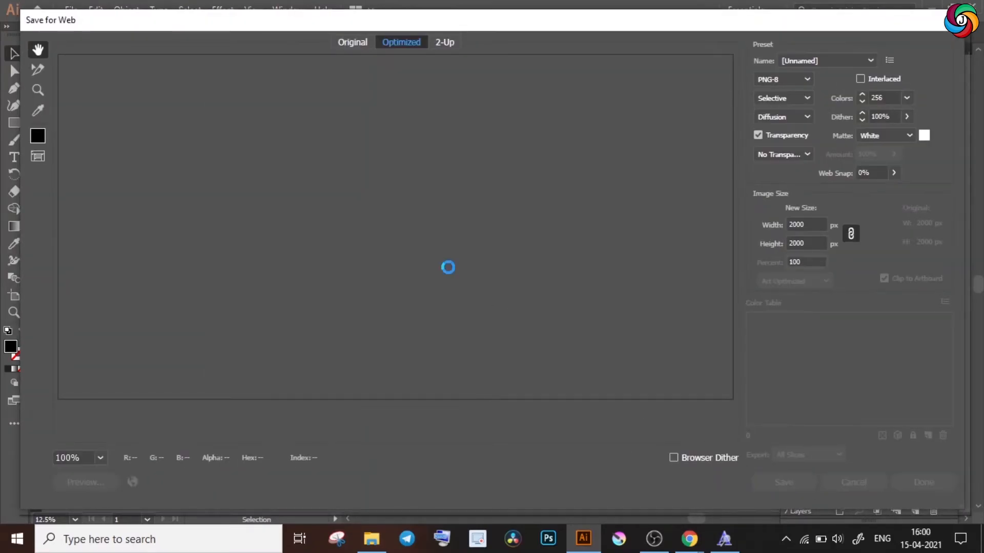
- Hide the wordmark layers, show Layer 3 and select all the circled monogram artwork
click(853, 482)
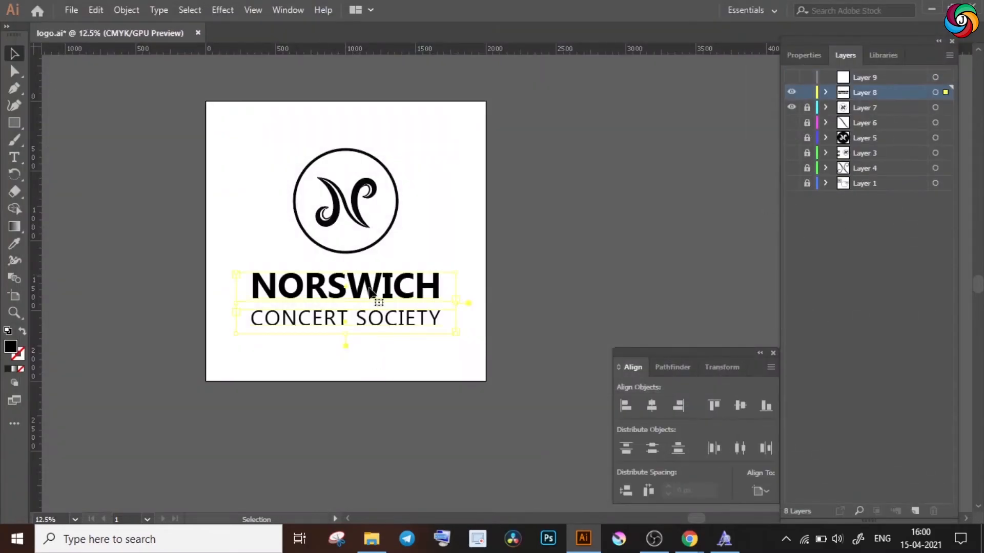
click(804, 55)
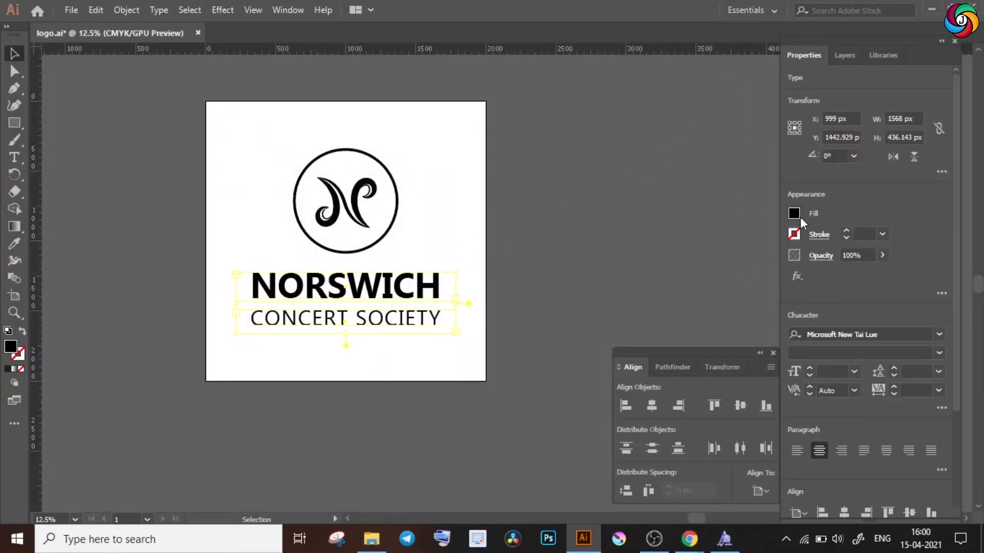
click(845, 55)
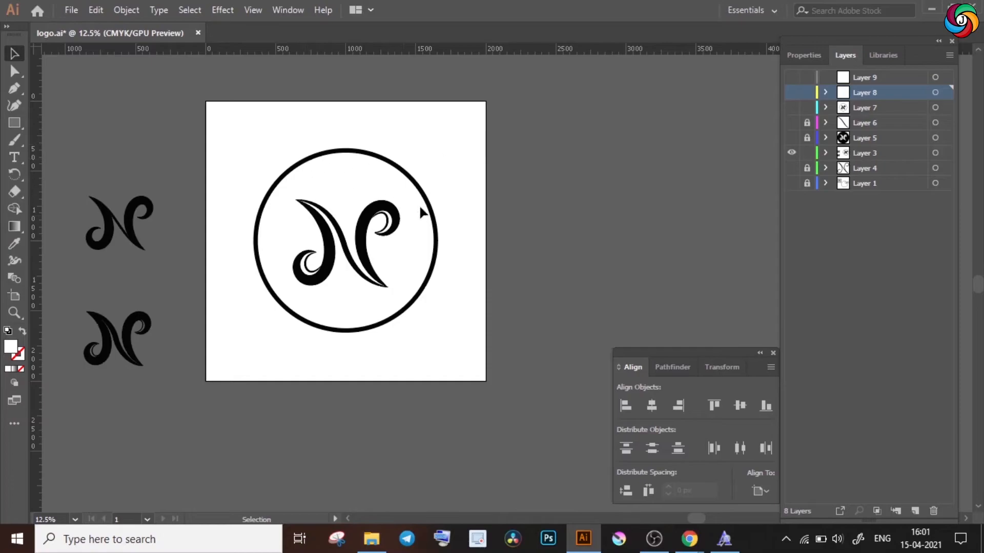
click(865, 152)
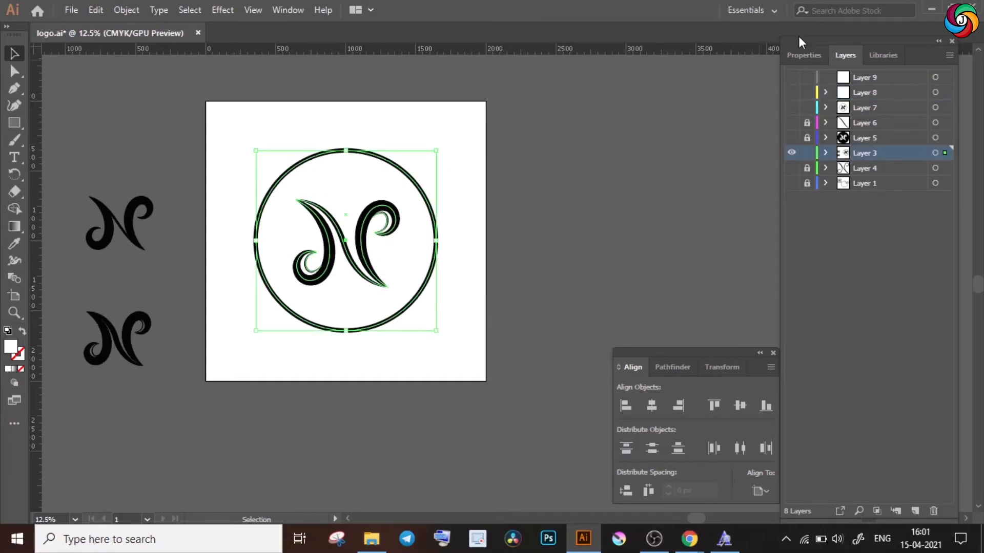
click(804, 54)
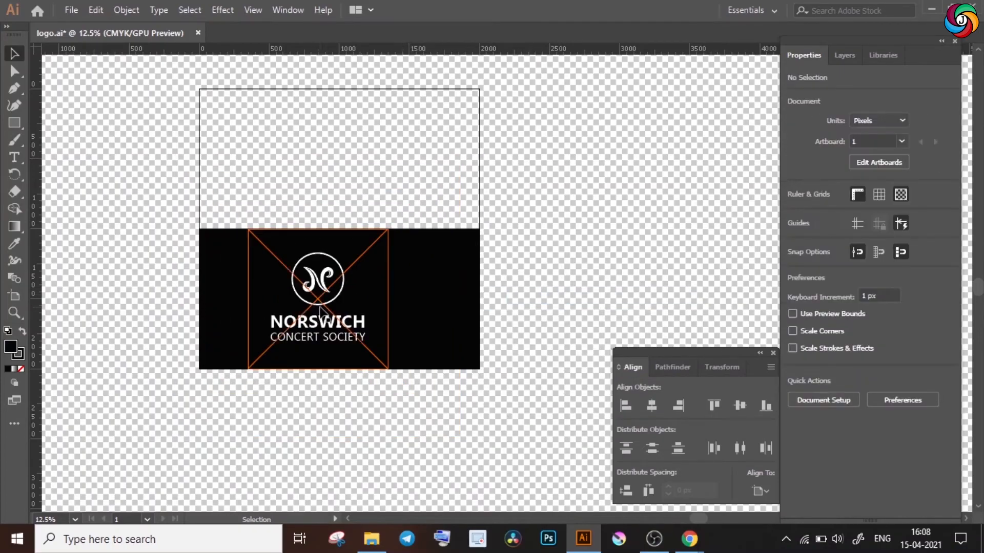
- Arrange the black logo in the white upper half and export the two-tone artwork for web as full-logo-monochrome
click(371, 539)
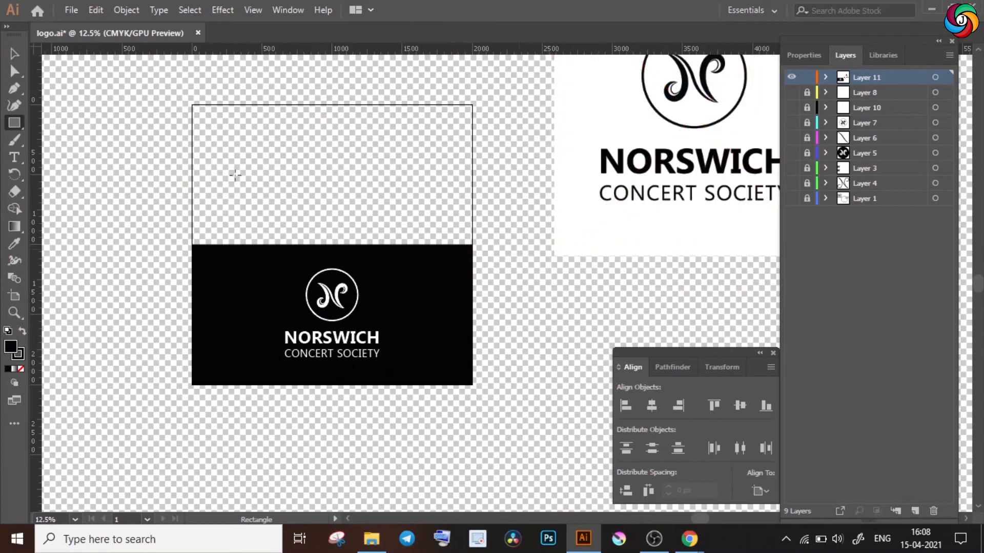
right_click(233, 175)
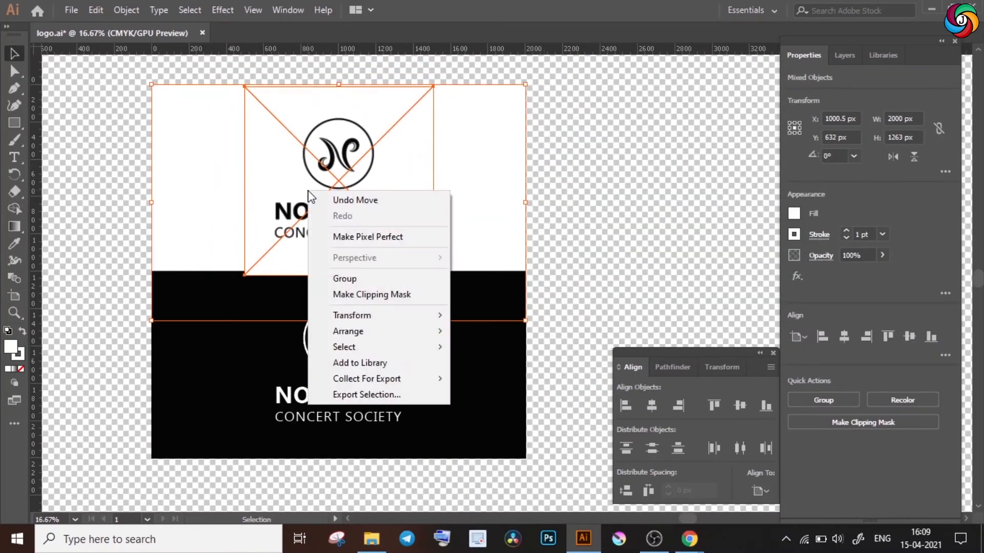
click(642, 166)
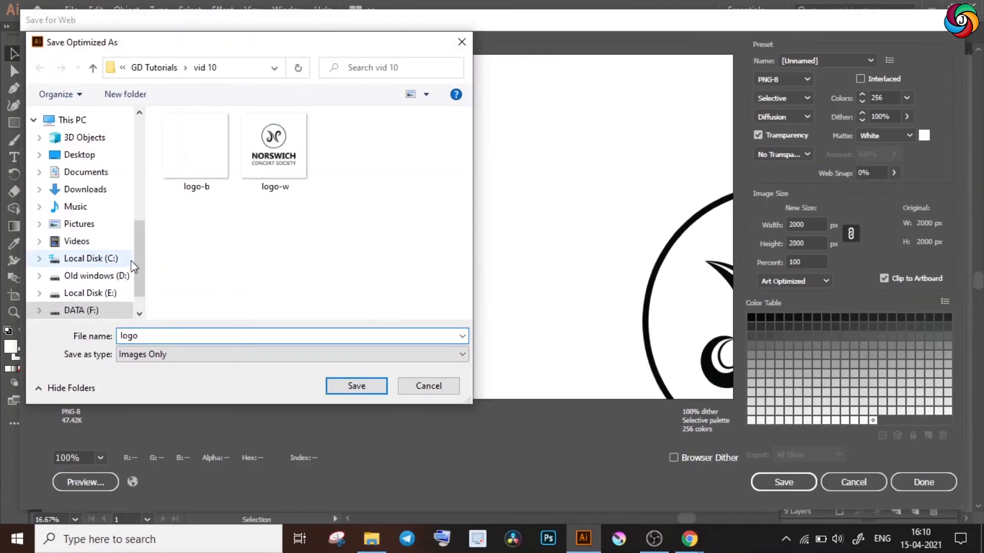
text(full-logo-monochrome)
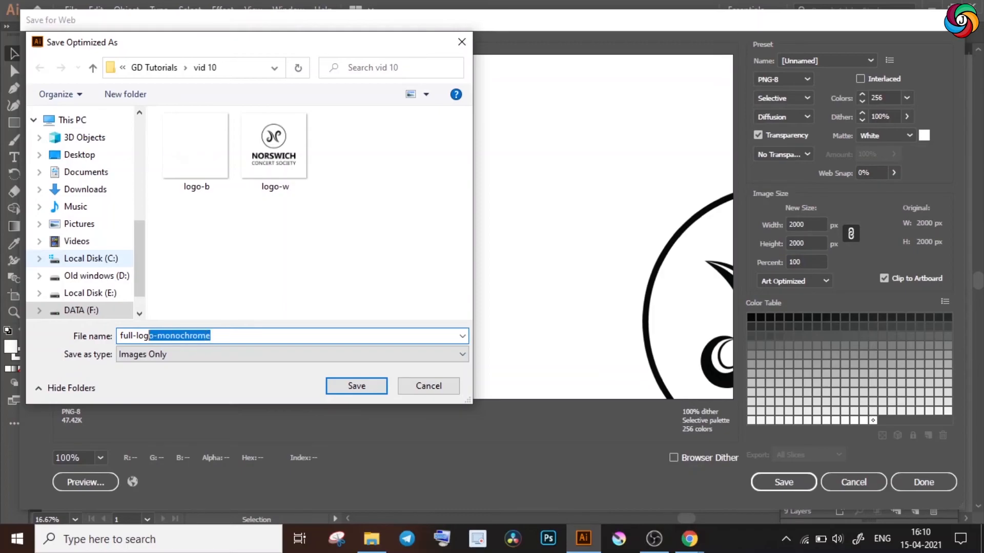
click(357, 387)
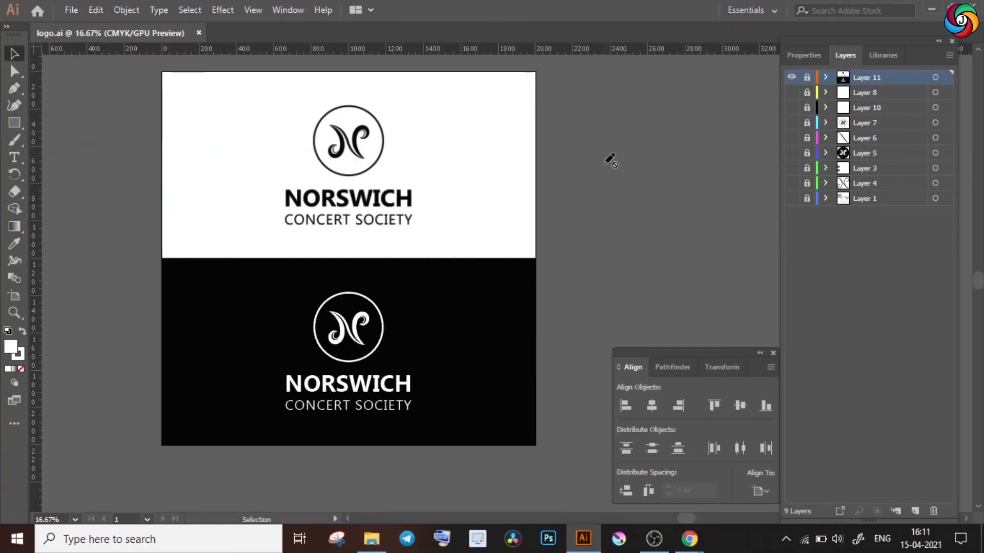